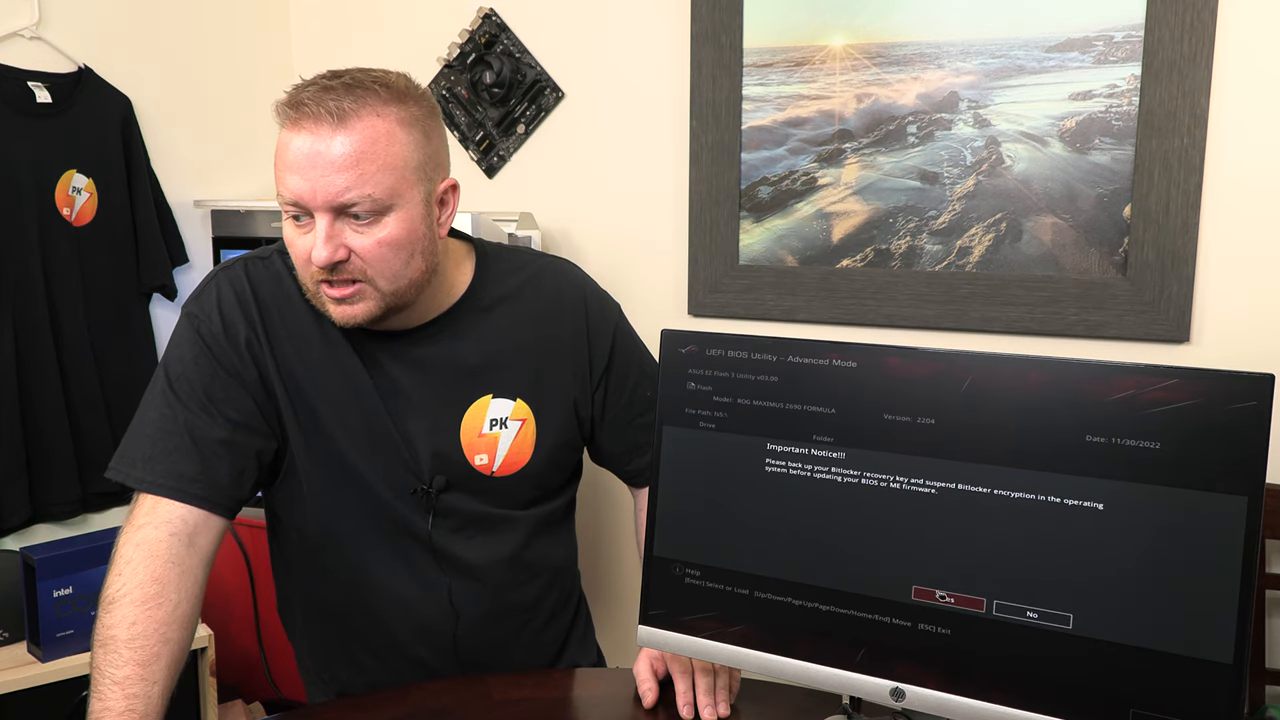
Step: Accept the BitLocker Important Notice so EZ Flash proceeds with the BIOS 2305 update
click(946, 600)
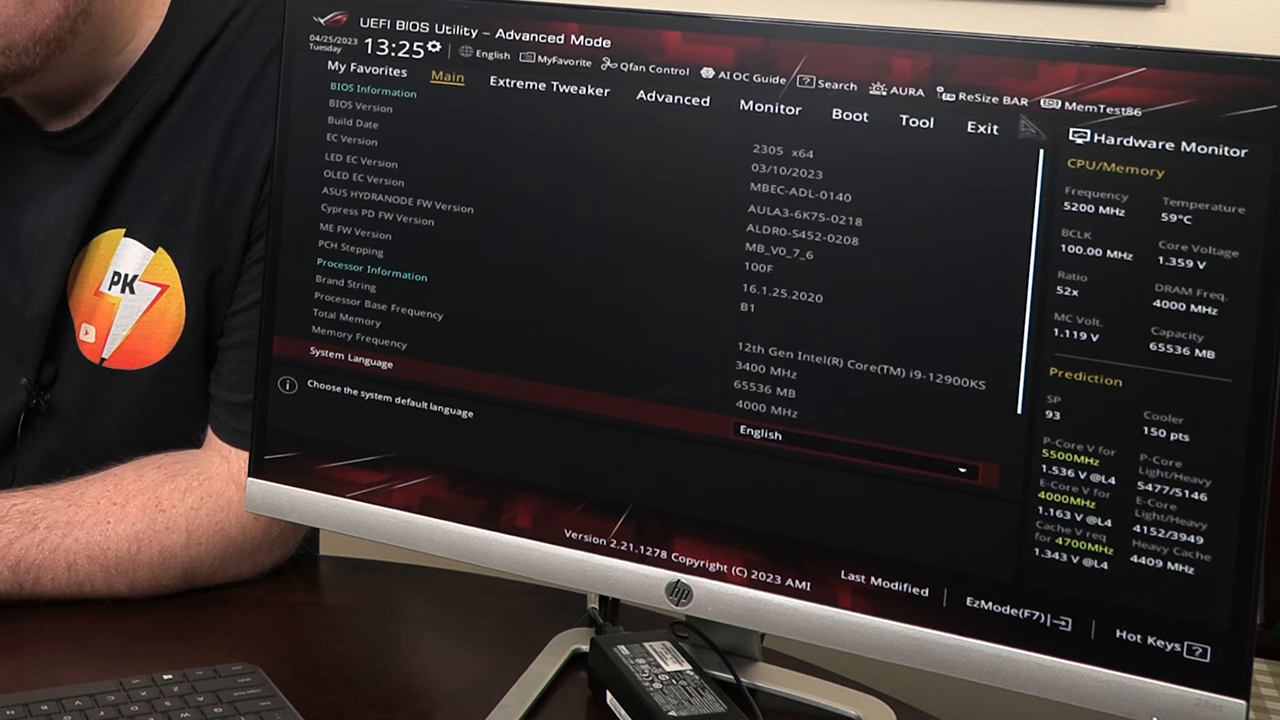
mouse_move(980, 128)
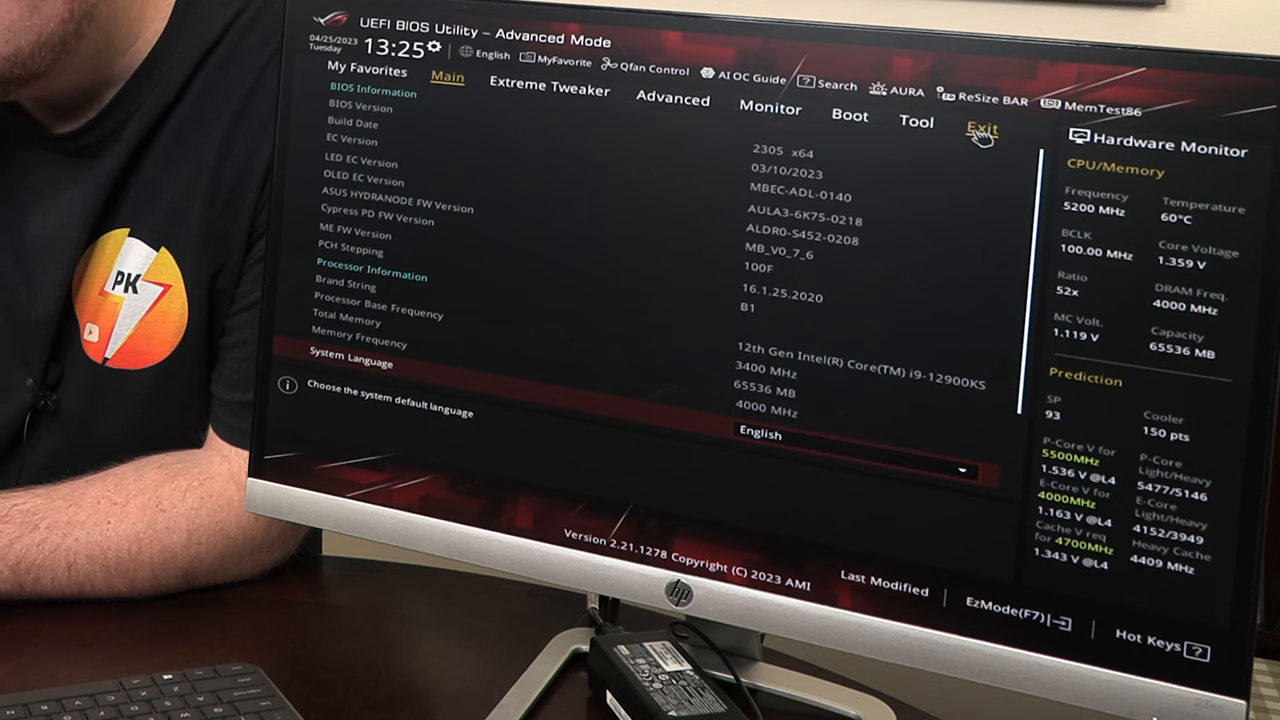
Step: From the Exit menu, load the optimized defaults and confirm with Ok
click(980, 128)
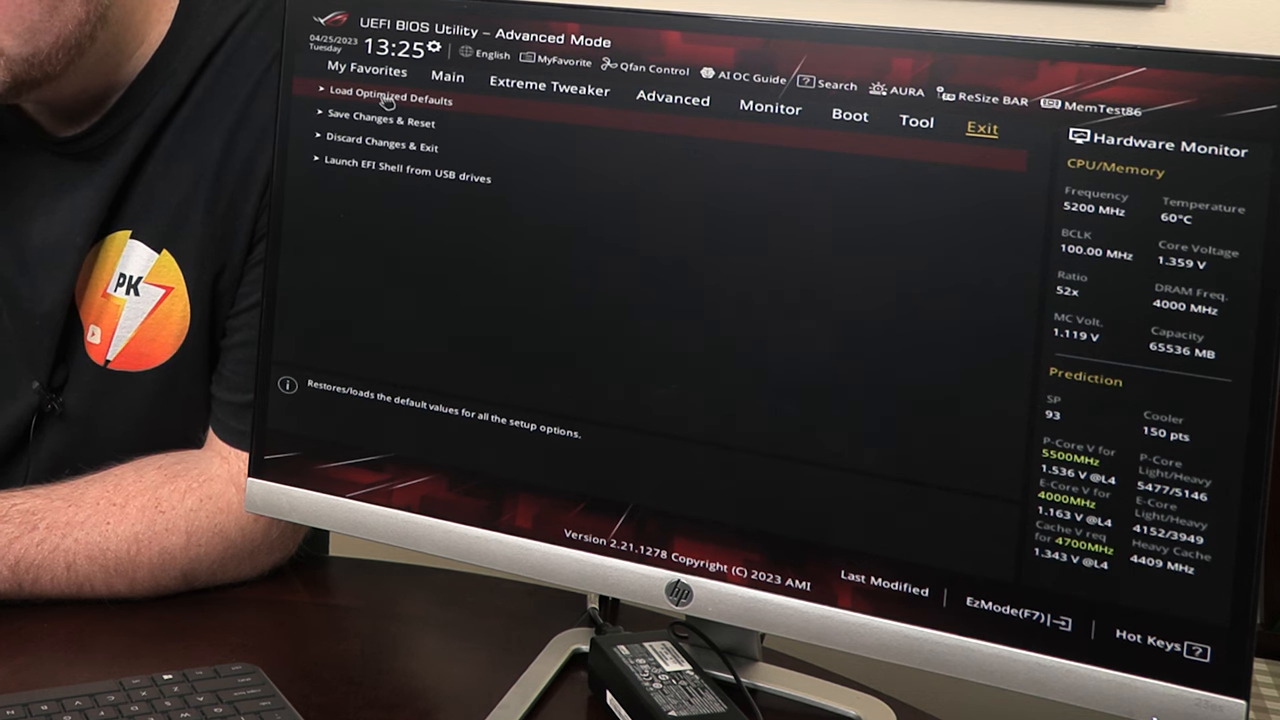
click(390, 100)
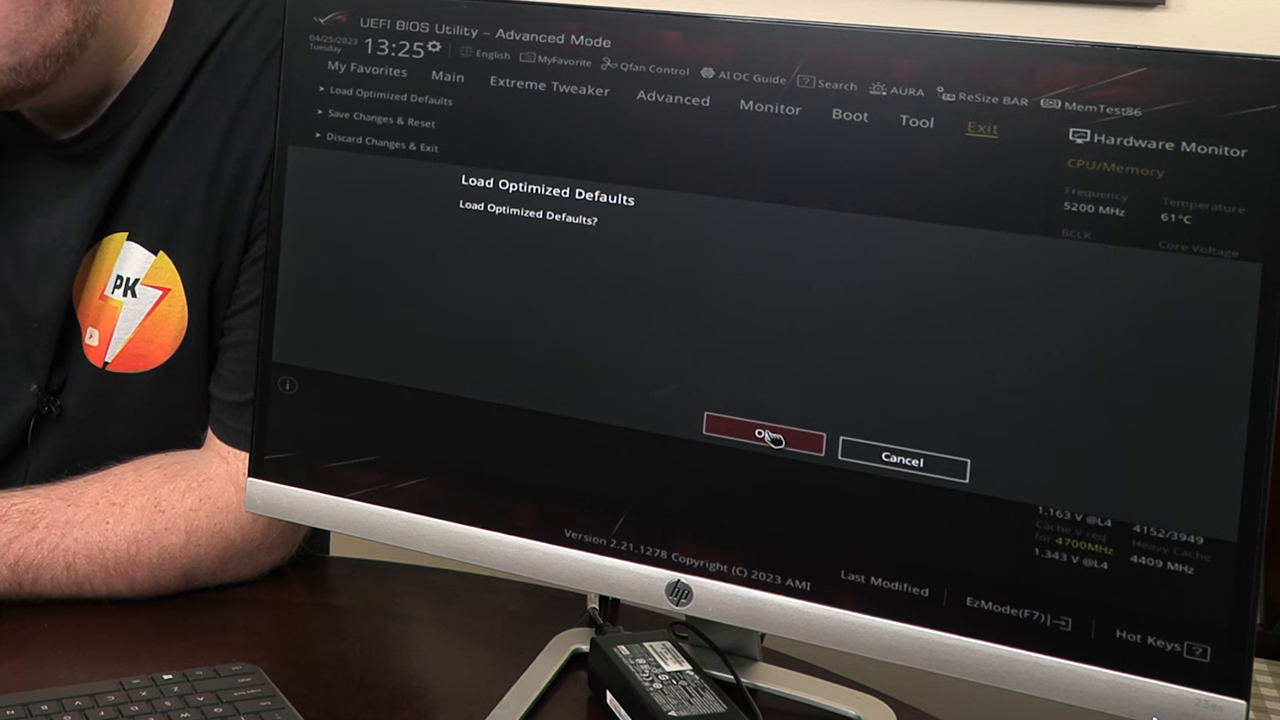
click(764, 444)
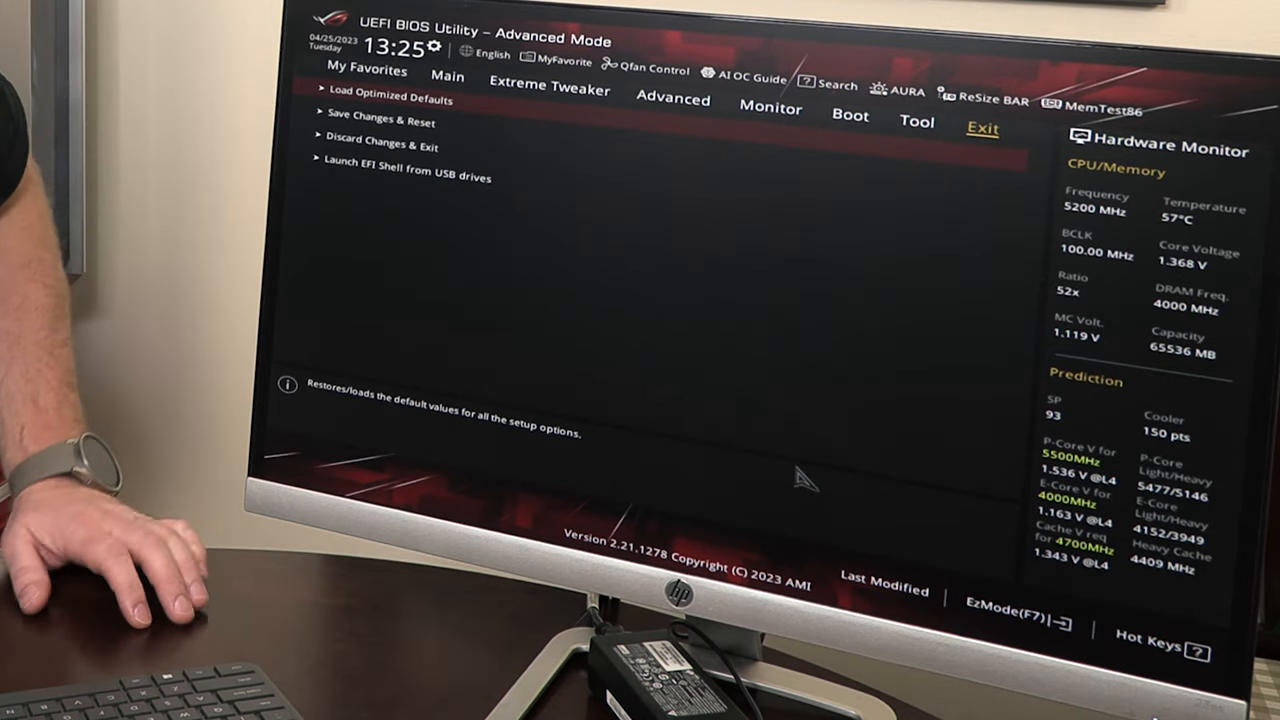
mouse_move(860, 462)
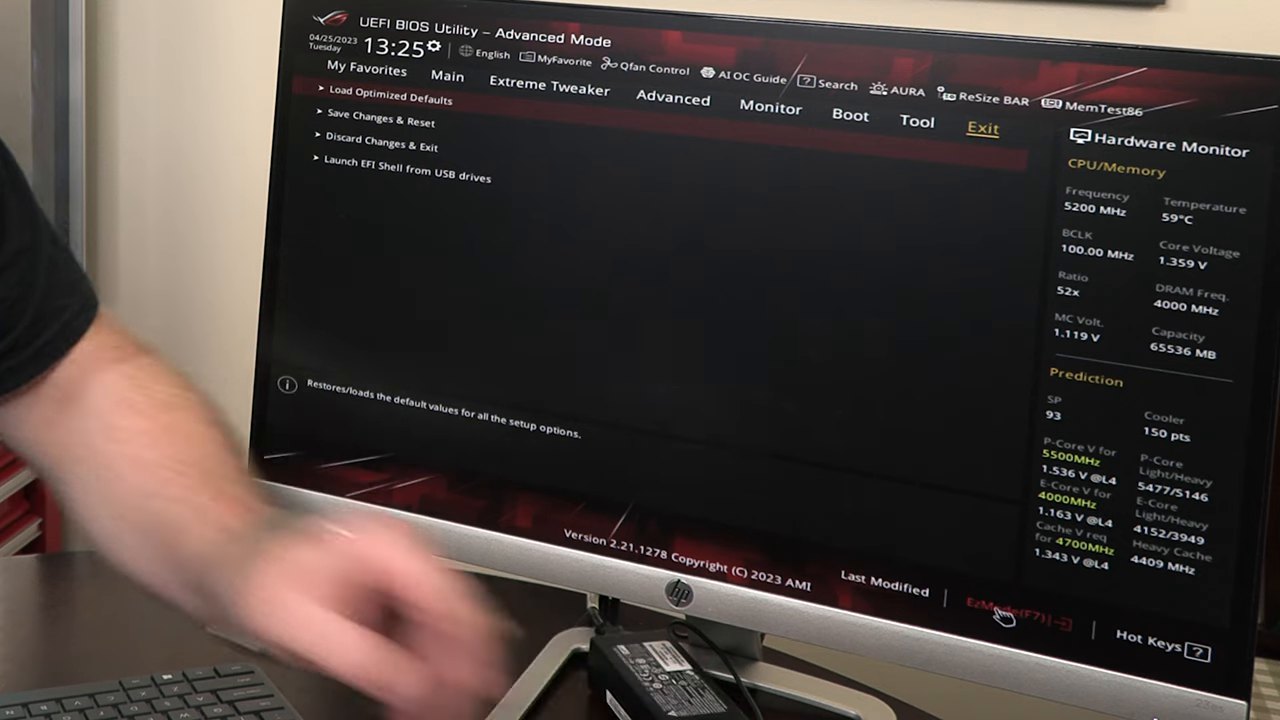
Step: In EZ Mode, set X.M.P. to Enabled for the DDR5-5200 memory
click(1004, 604)
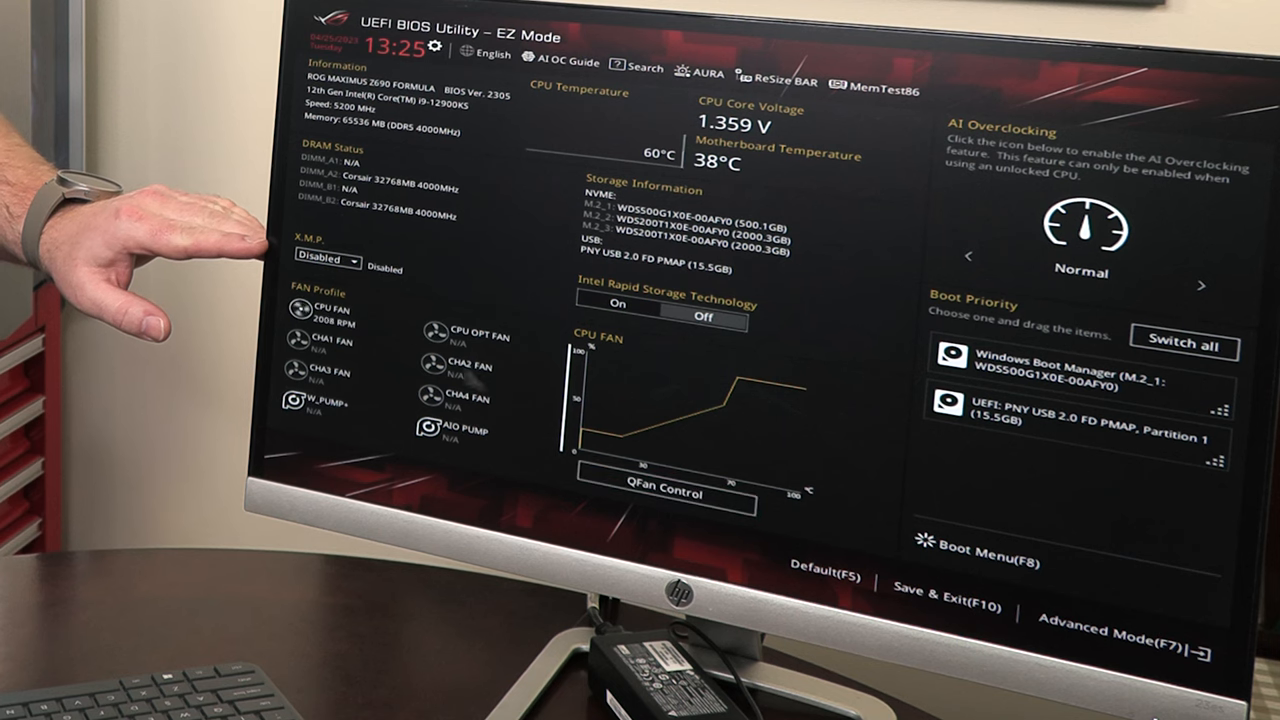
click(328, 260)
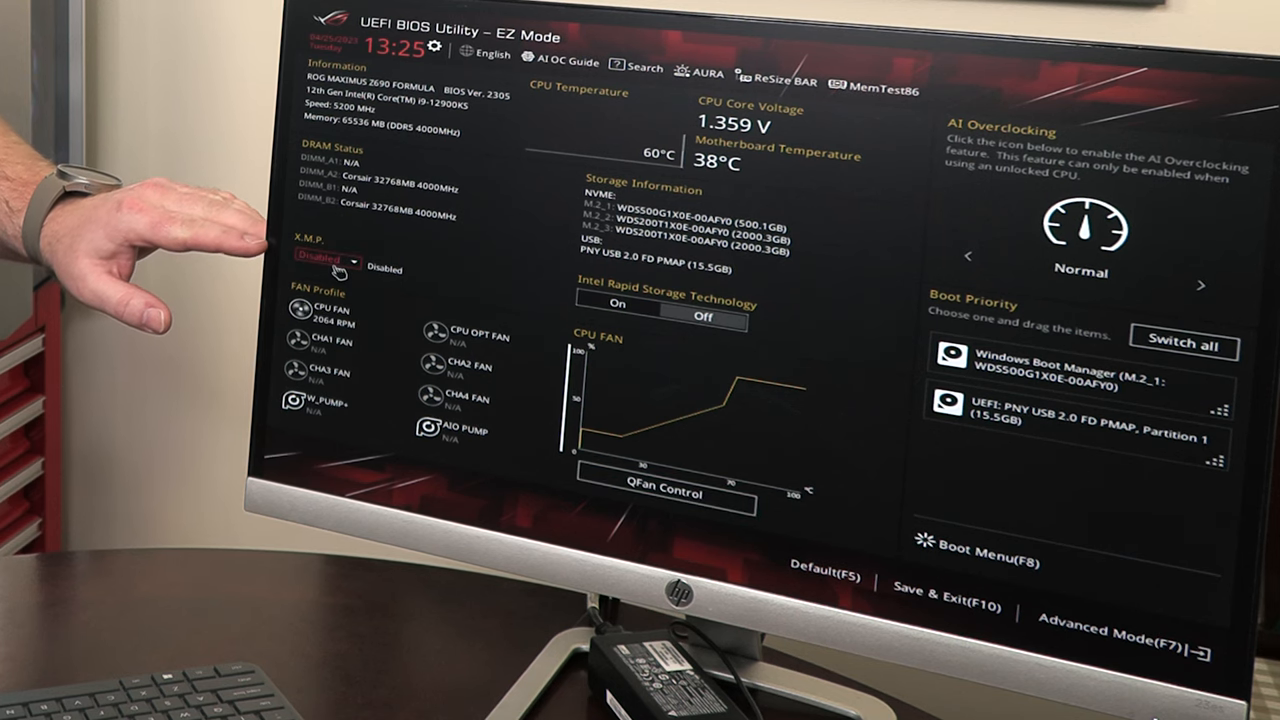
click(324, 264)
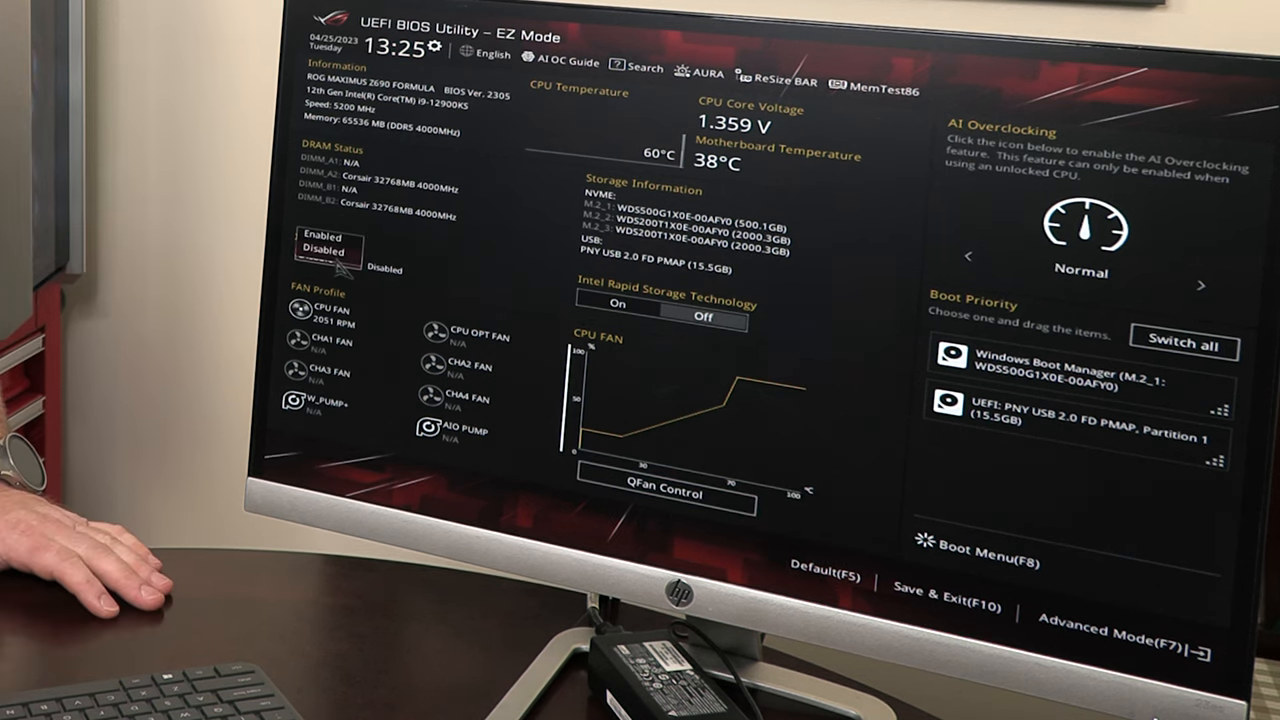
click(324, 256)
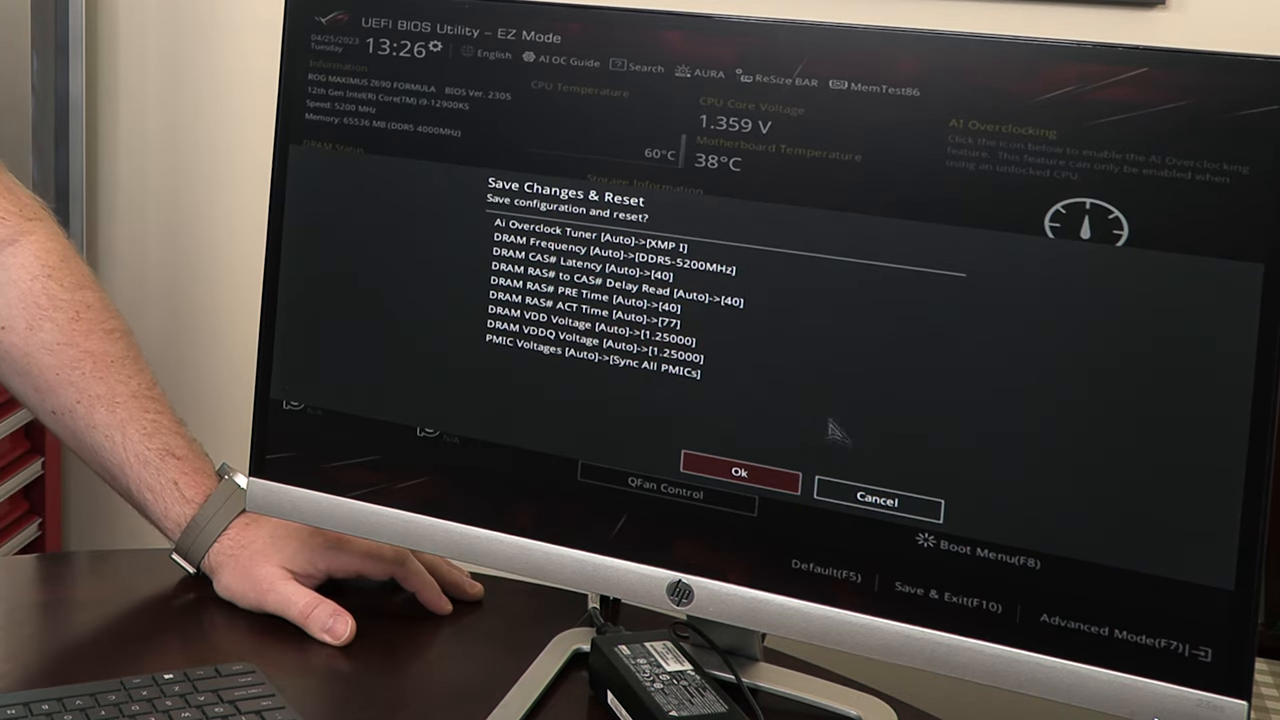
mouse_move(696, 424)
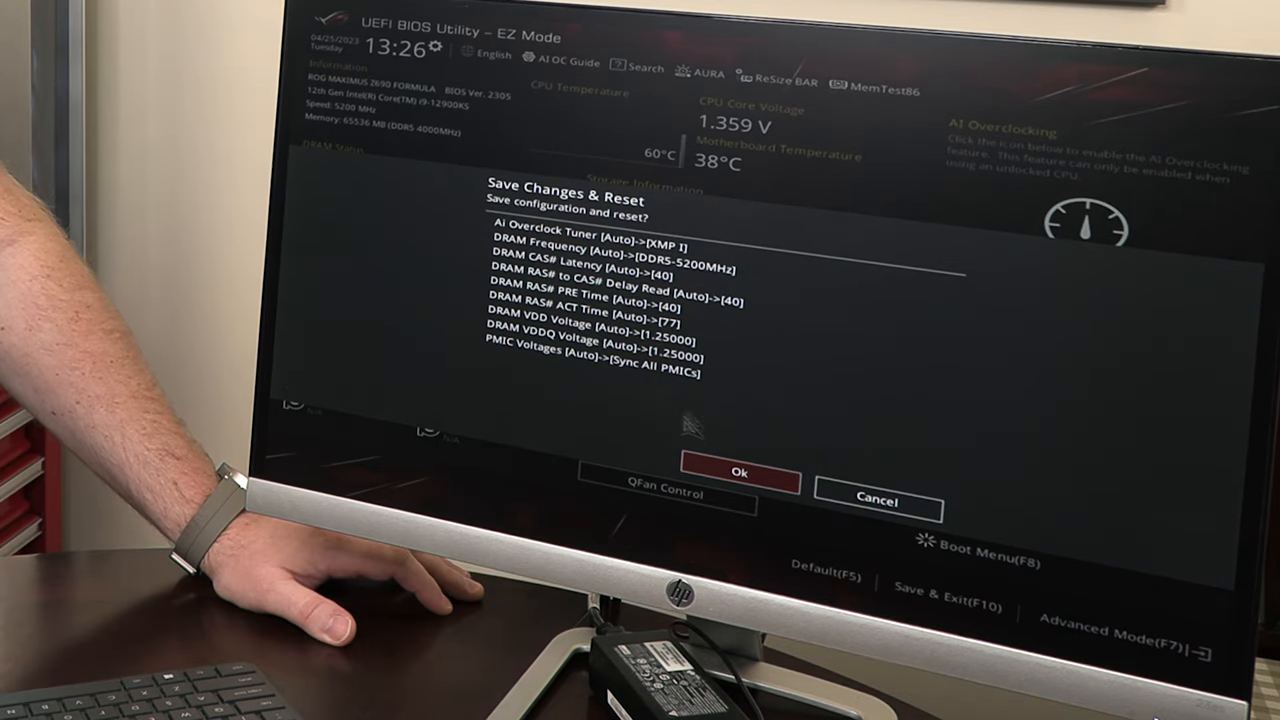